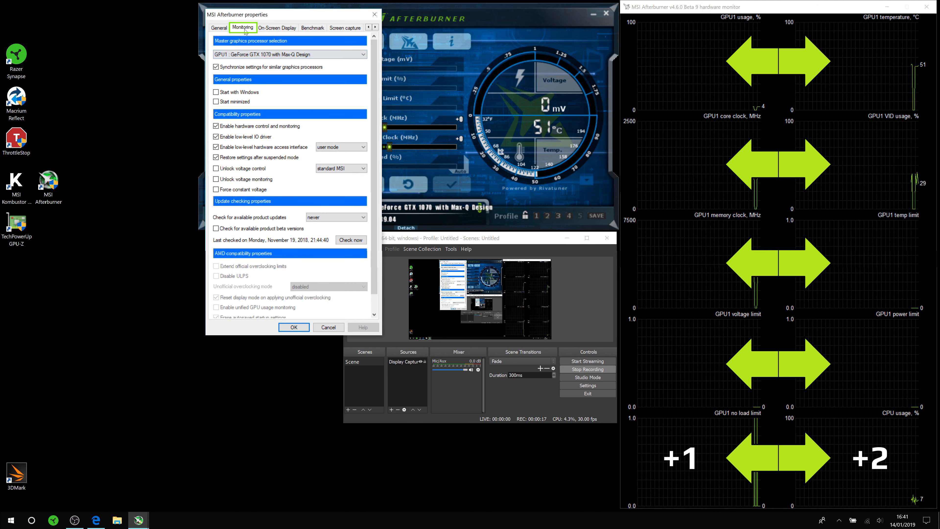
- Set the hardware monitor Graph columns to 2 and save the monitoring properties
left_click(243, 27)
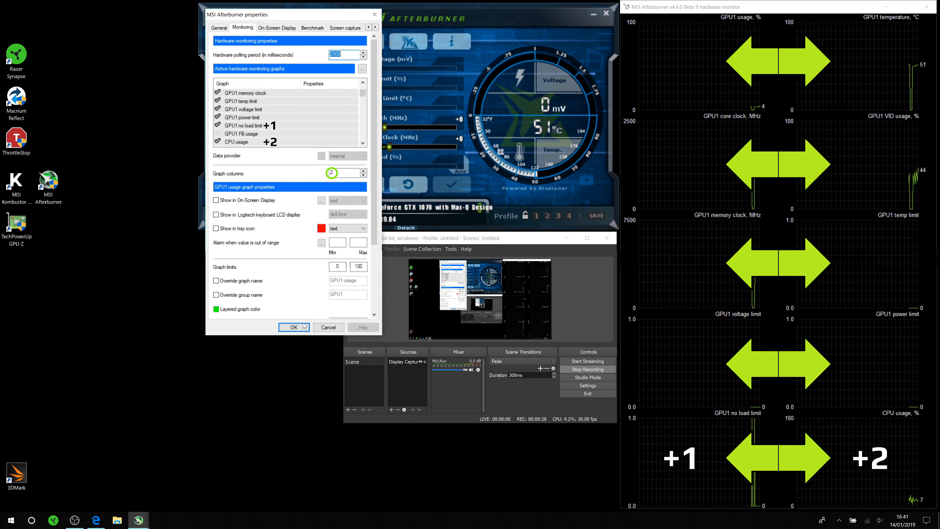
left_click(293, 327)
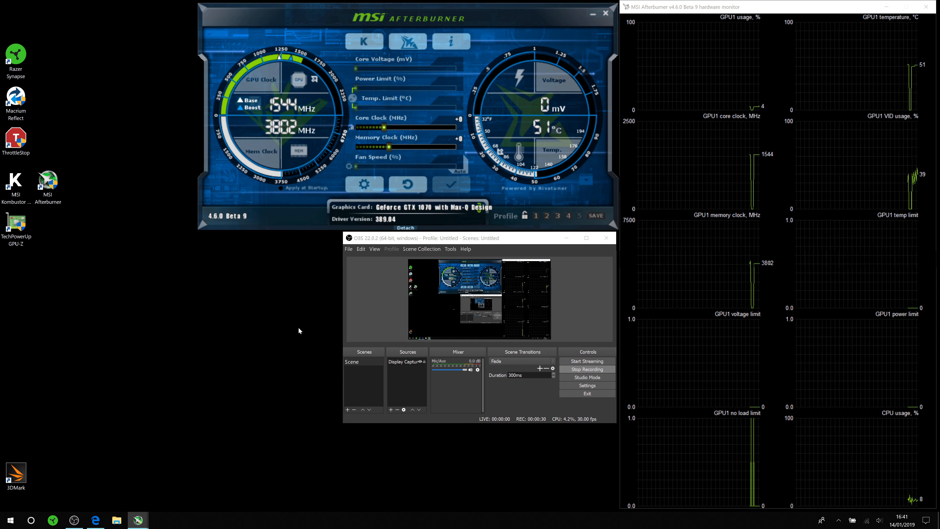
- View OBS Output settings showing Encoder: Hardware (NVENC)
left_click(588, 385)
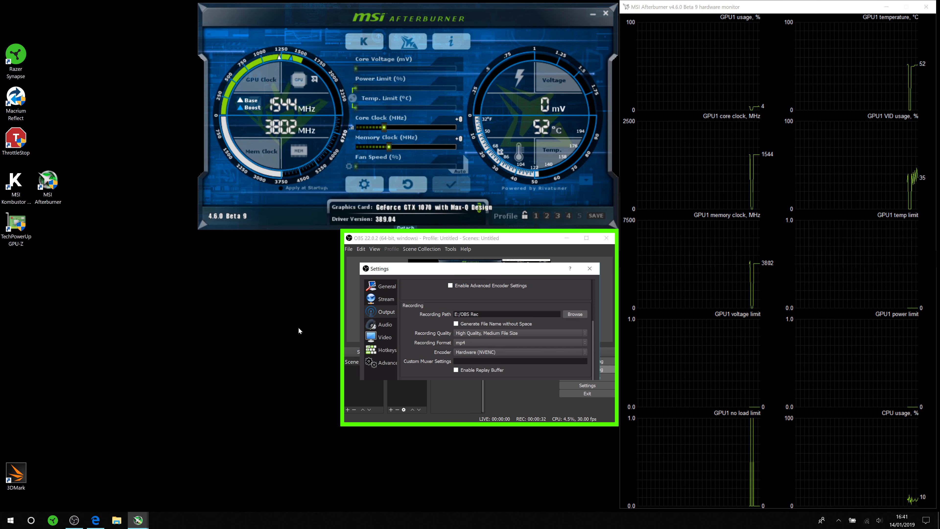
left_click(386, 311)
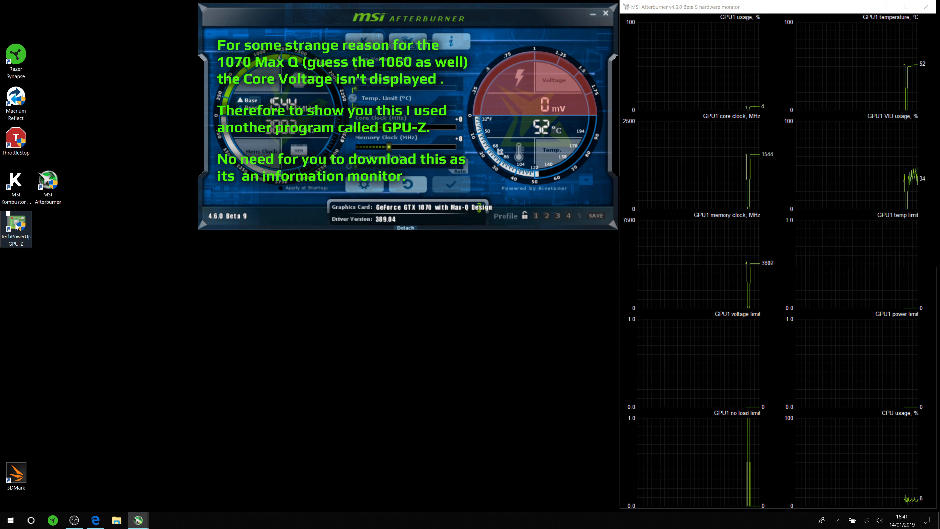
- Launch TechPowerUp GPU-Z from its desktop icon
double_click(16, 226)
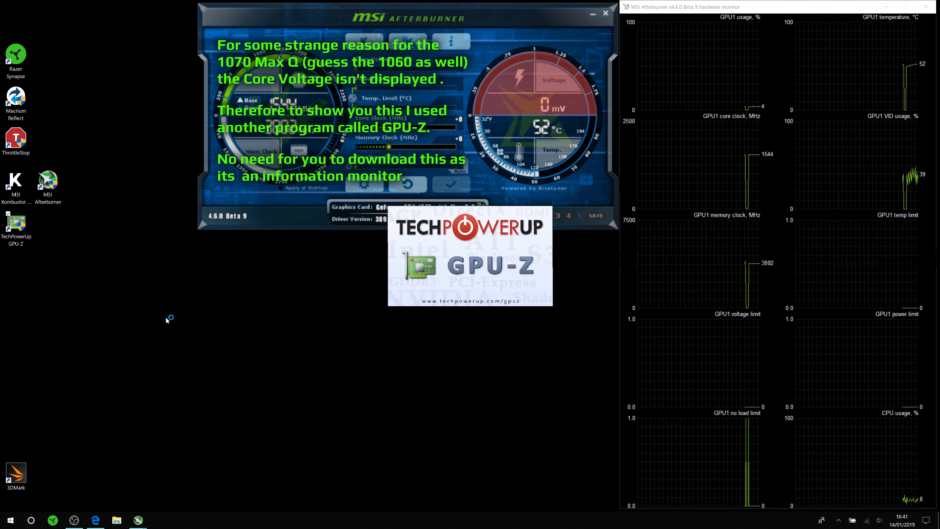